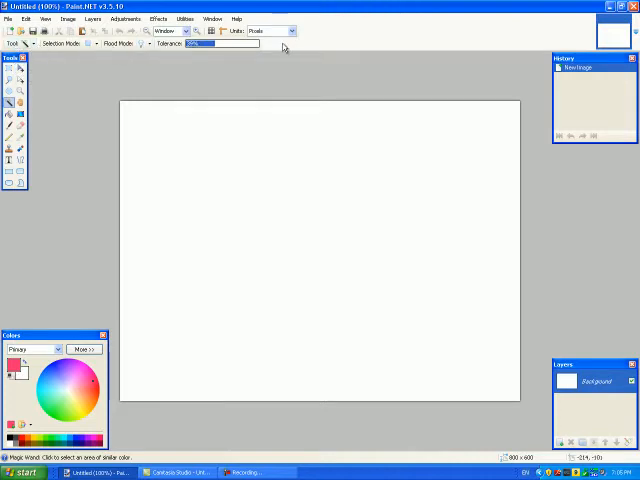
mouse_move(65, 60)
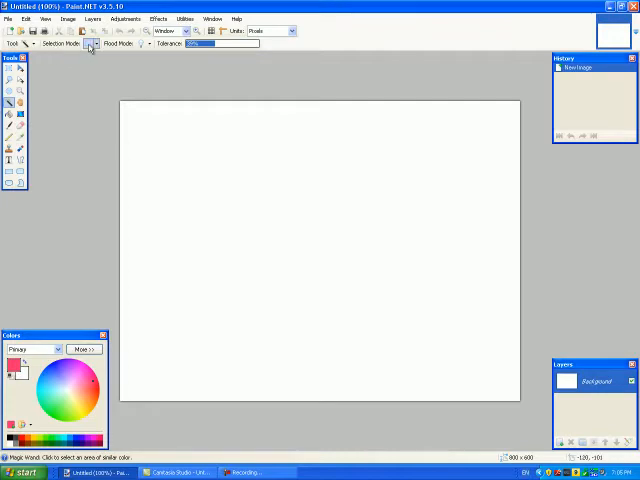
Set the Magic Wand flood mode to contiguous, then open Taylor Swift.jpg.
left_click(90, 43)
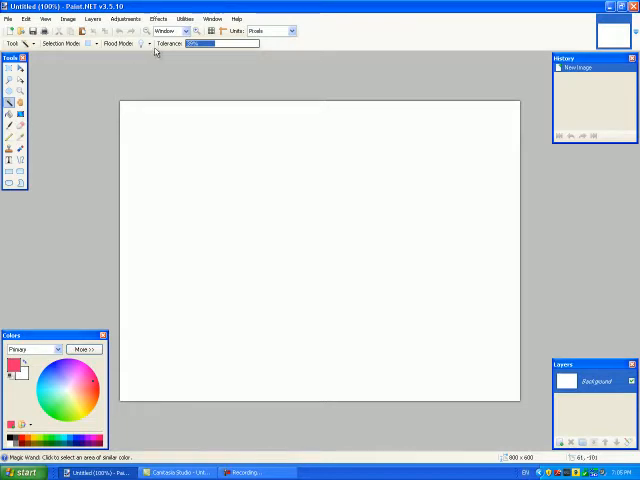
left_click(146, 43)
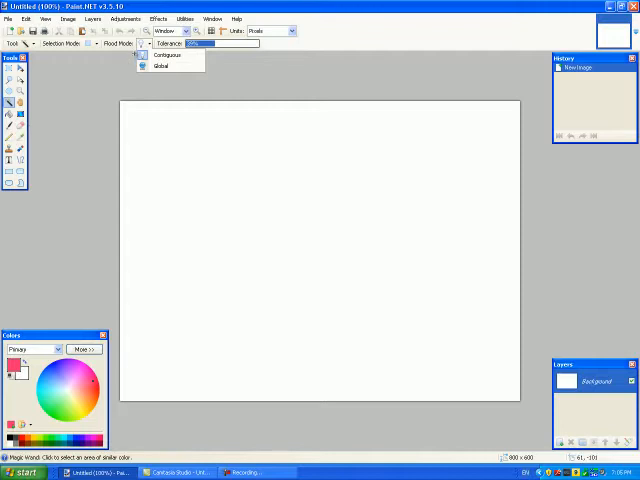
mouse_move(165, 55)
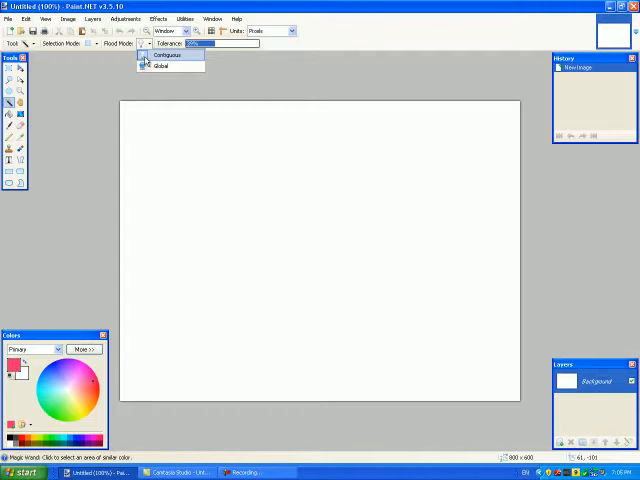
left_click(167, 55)
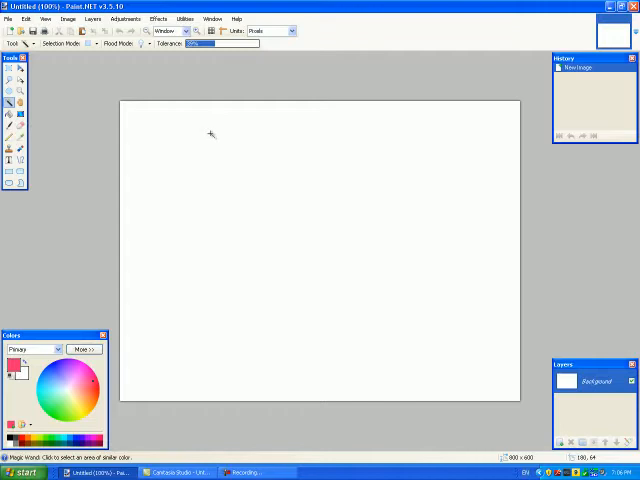
left_click(8, 18)
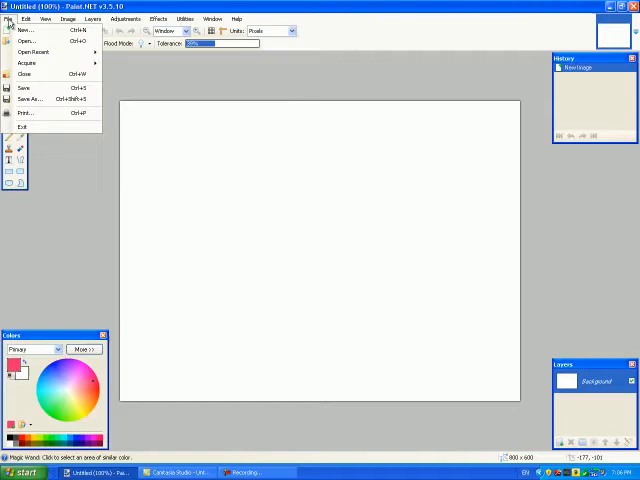
left_click(30, 40)
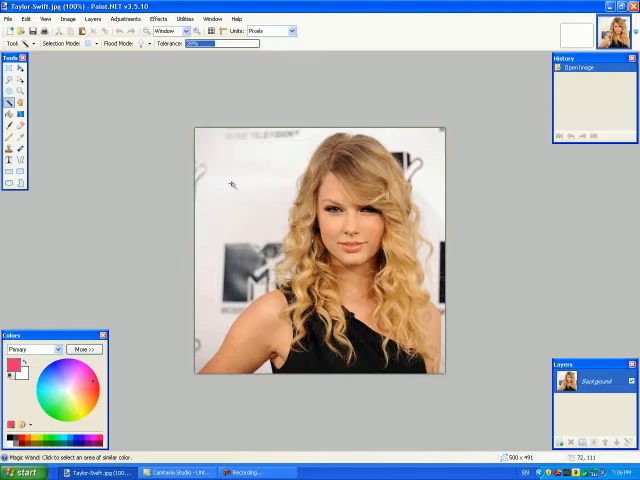
mouse_move(233, 185)
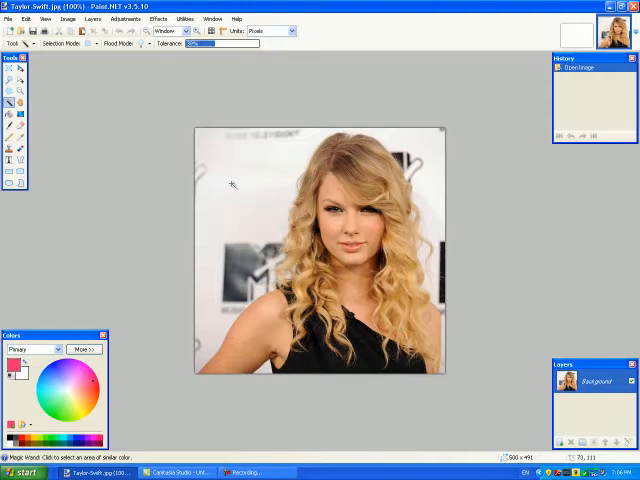
mouse_move(228, 302)
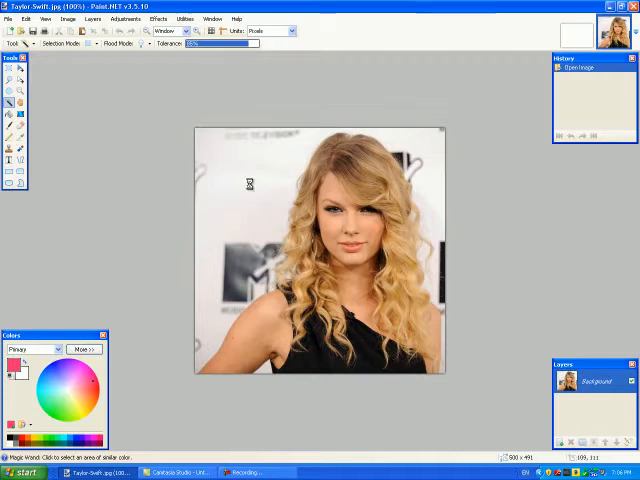
Magic Wand select the white background areas around Taylor Swift and delete them.
left_click(250, 184)
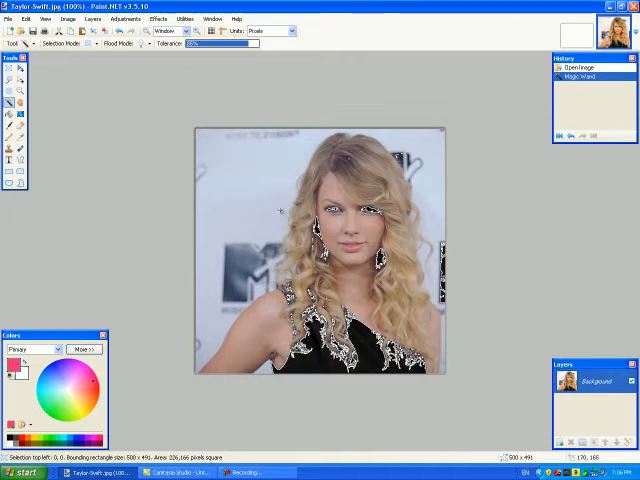
mouse_move(215, 278)
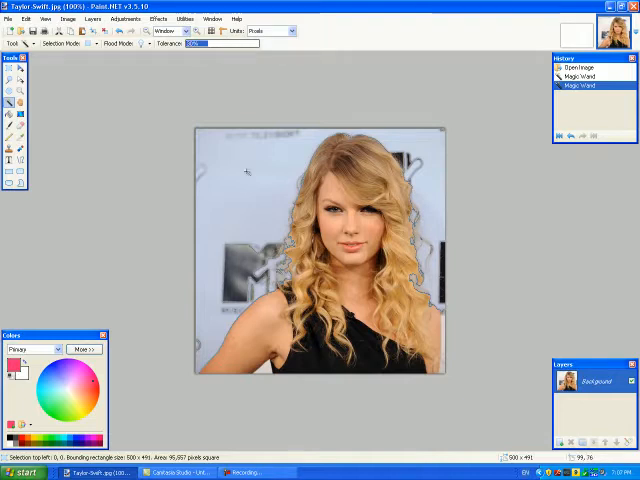
left_click(240, 180)
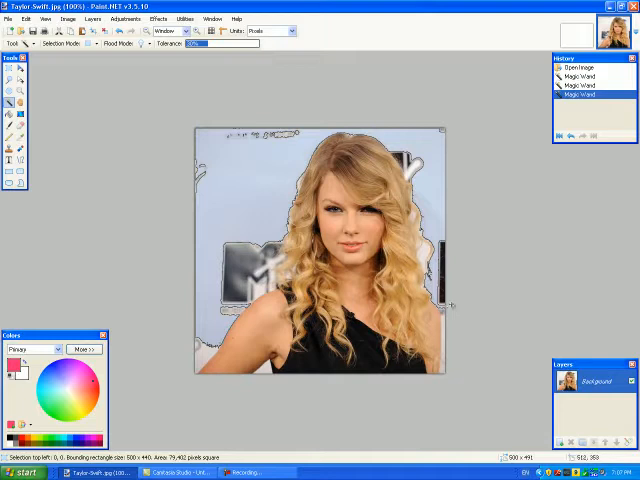
key("Delete")
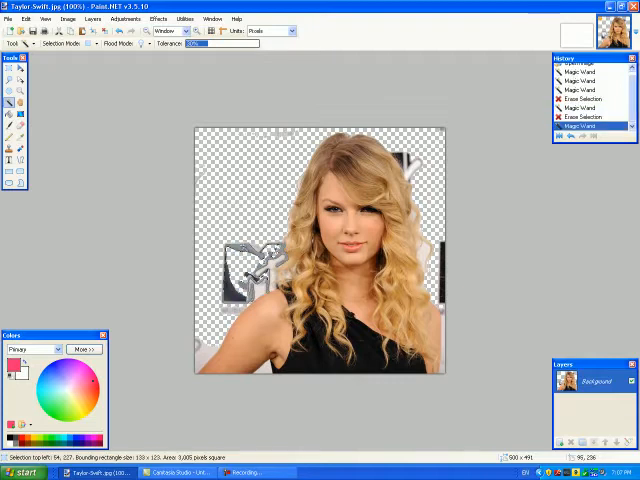
Switch to the Eraser with a 50-pixel brush width.
left_click(250, 265)
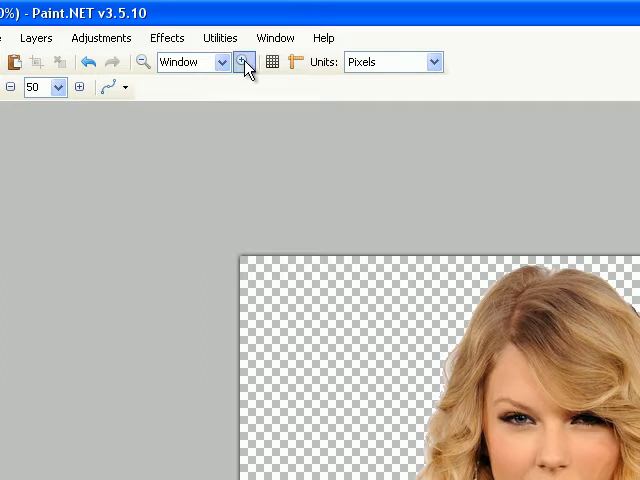
Zoom in on the photo to erase the leftover MTV logo and white scraps.
left_click(244, 61)
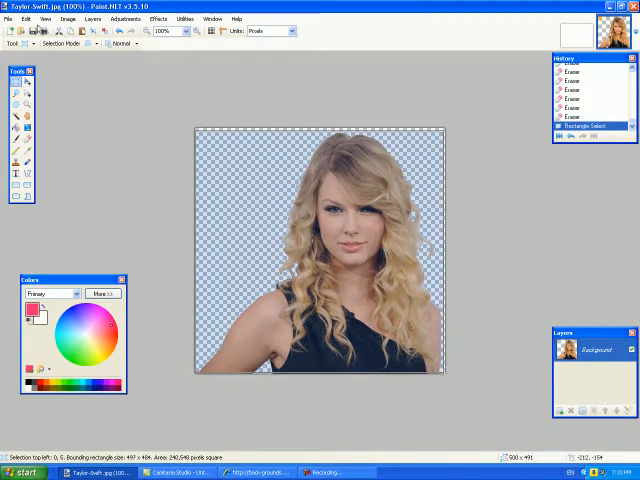
Open the dark blue swirl background image from the celeb pics folder.
left_click(25, 18)
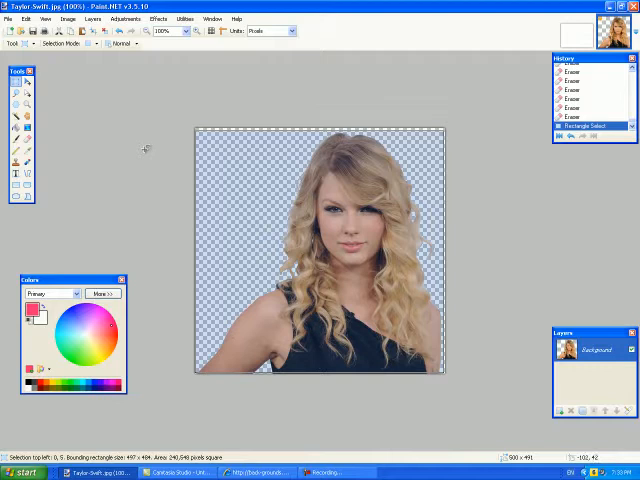
left_click(9, 18)
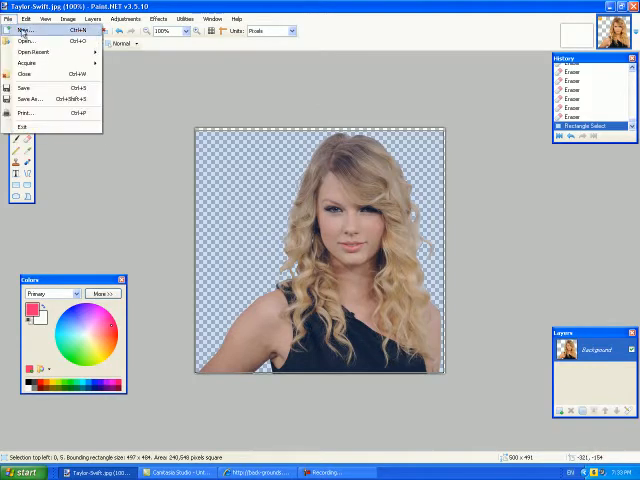
left_click(24, 41)
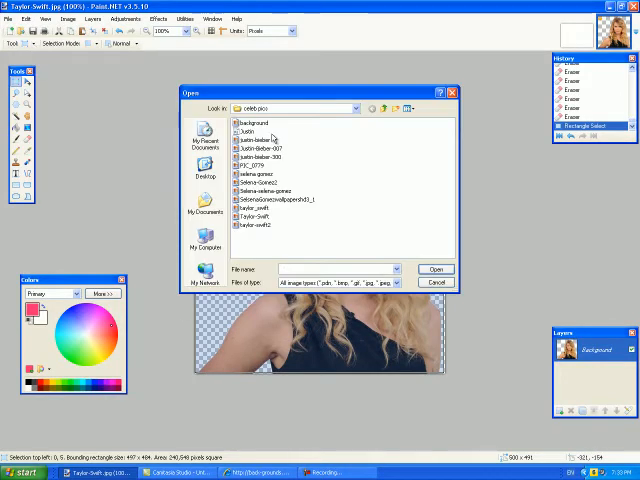
left_click(435, 268)
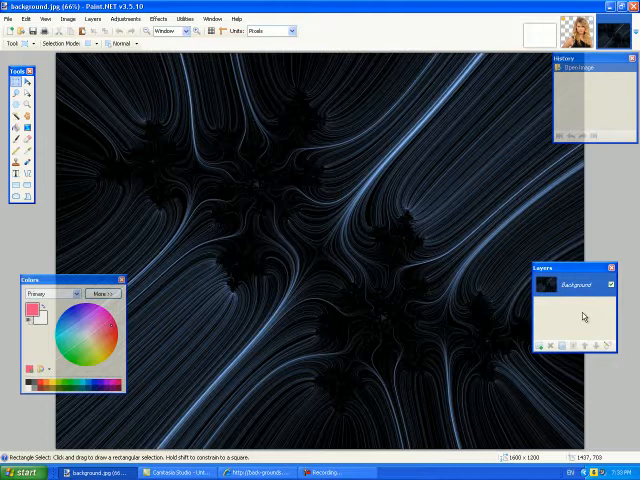
Add an empty Layer 2 above the swirl background layer.
left_click(94, 18)
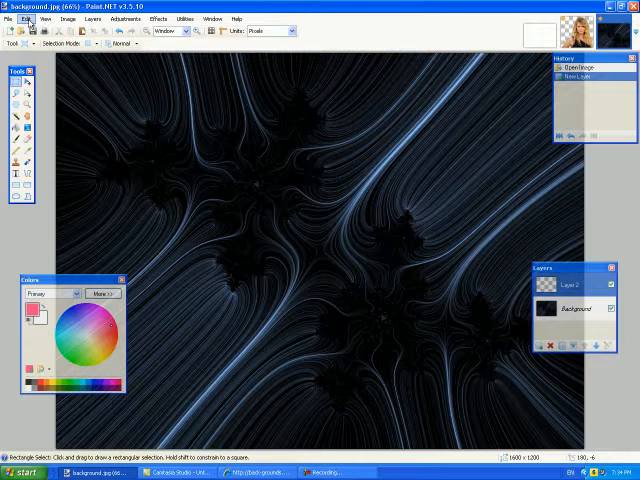
Paste the copied Taylor Swift cutout onto Layer 2.
left_click(24, 18)
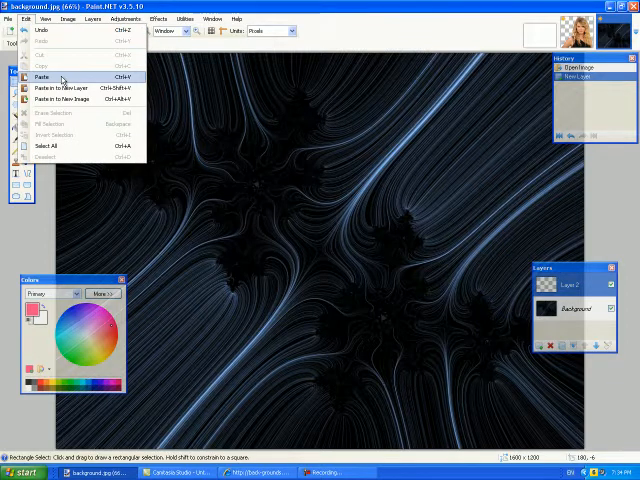
left_click(45, 76)
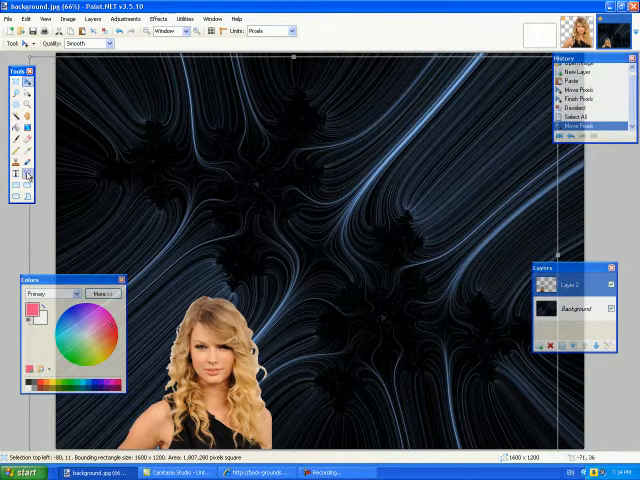
mouse_move(542, 196)
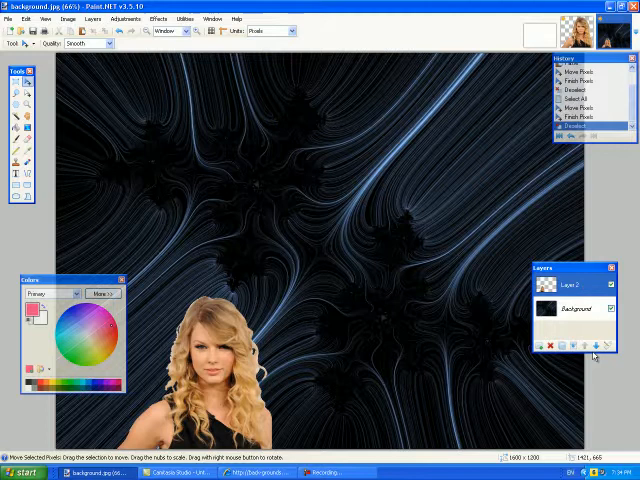
left_click(597, 345)
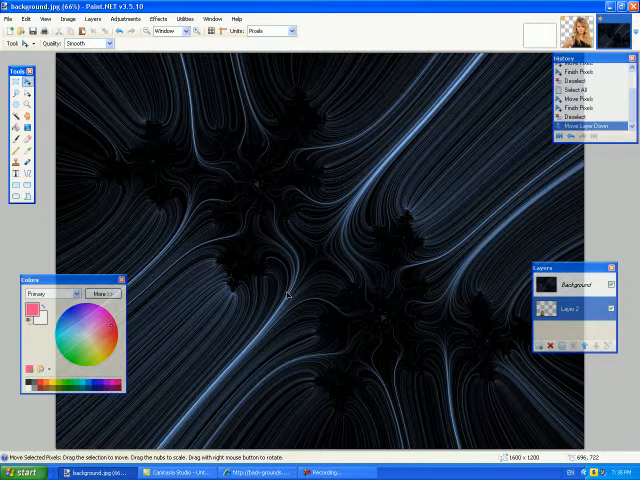
left_click(572, 308)
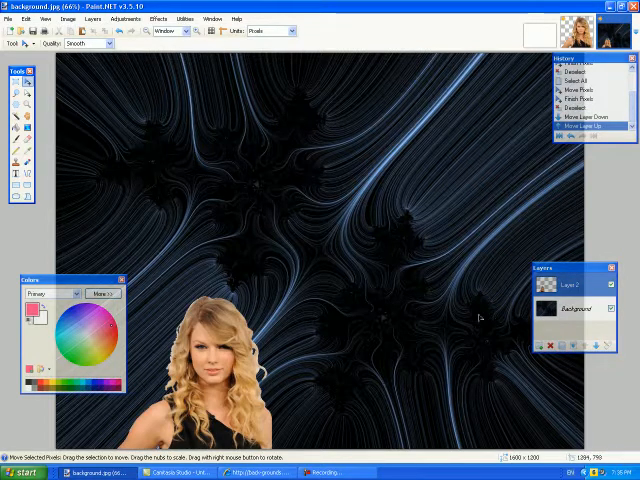
mouse_move(105, 70)
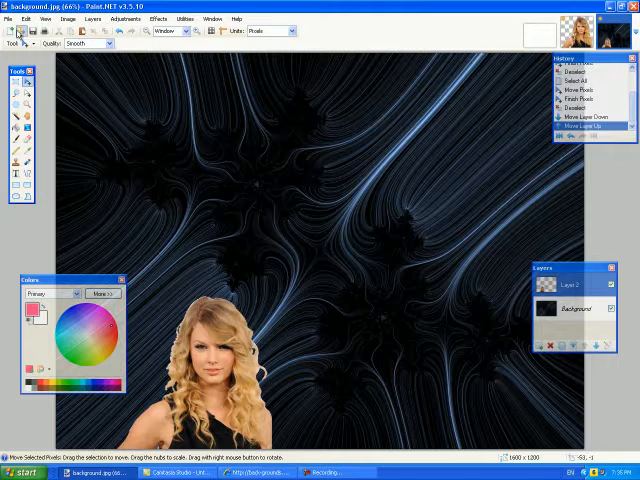
Save the image as a JPEG named 'taylor swift with background'.
left_click(8, 18)
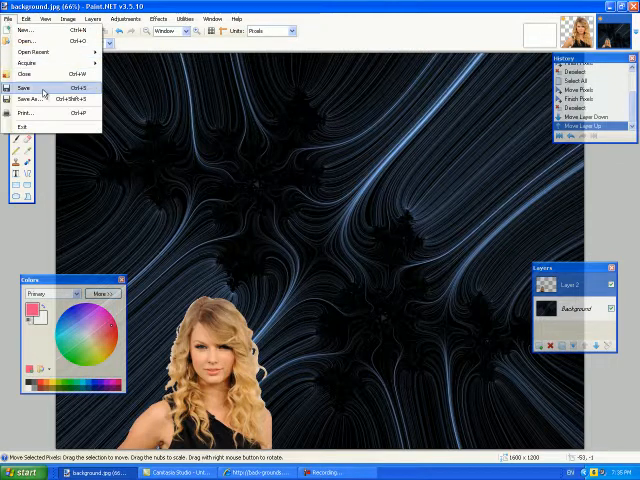
left_click(31, 99)
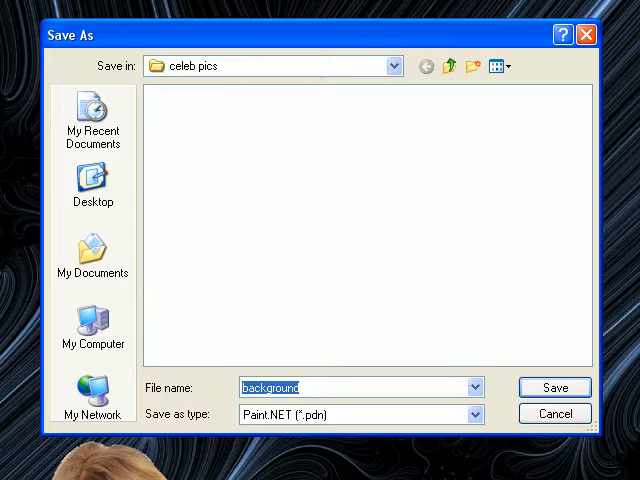
mouse_move(247, 430)
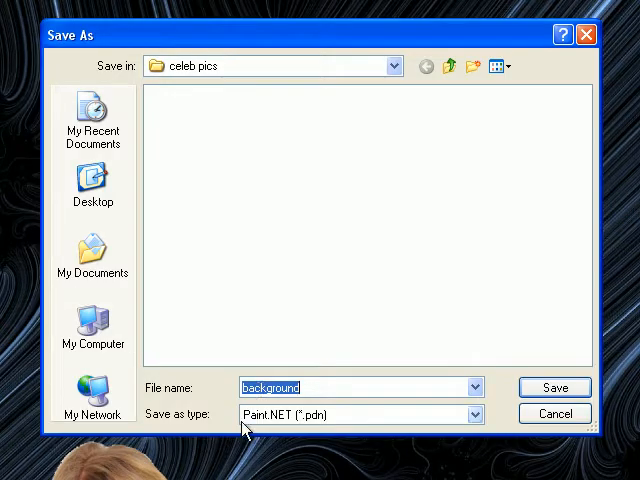
mouse_move(293, 430)
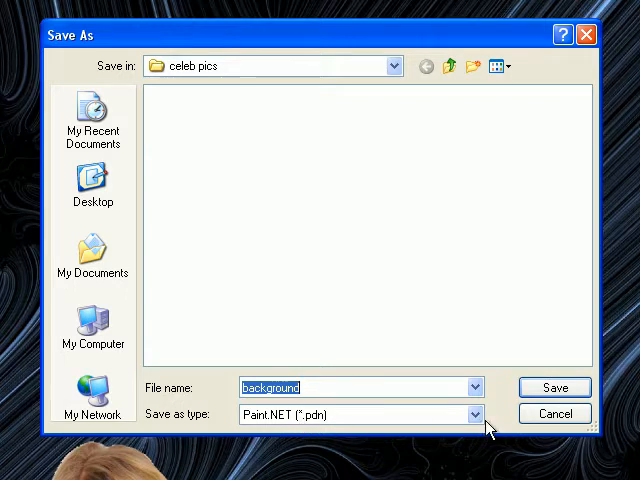
left_click(470, 414)
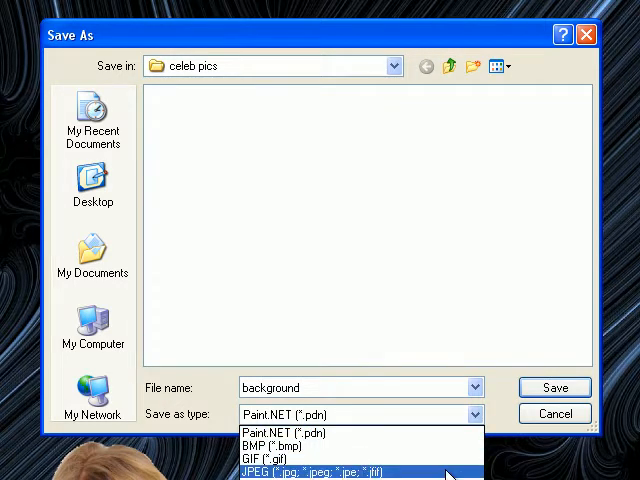
left_click(310, 471)
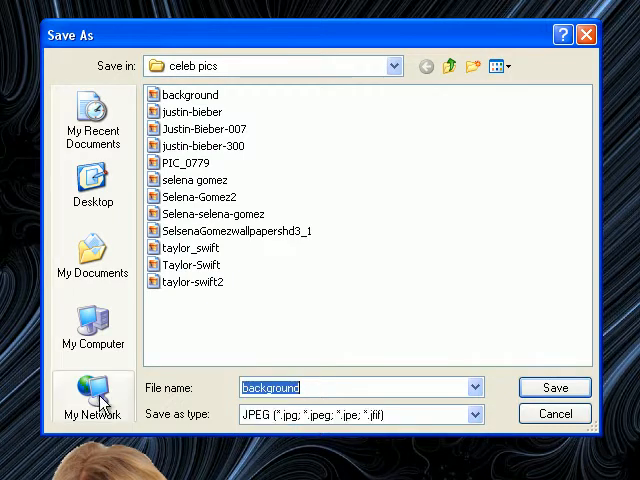
type("taylor swift with")
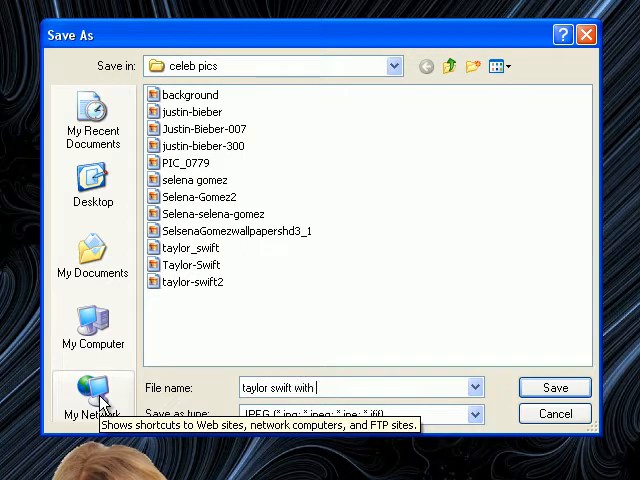
type("background")
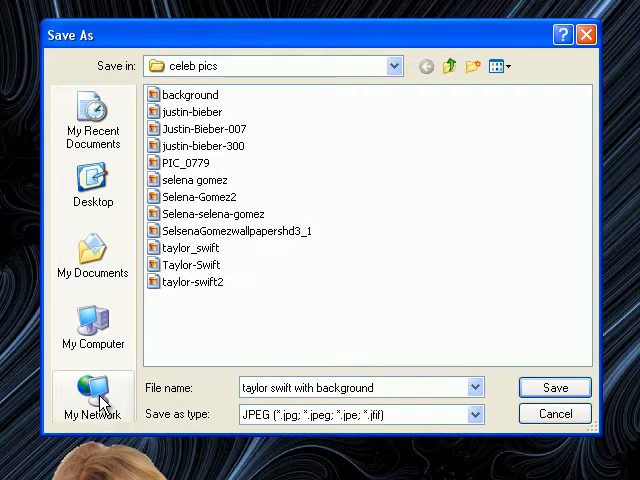
left_click(553, 387)
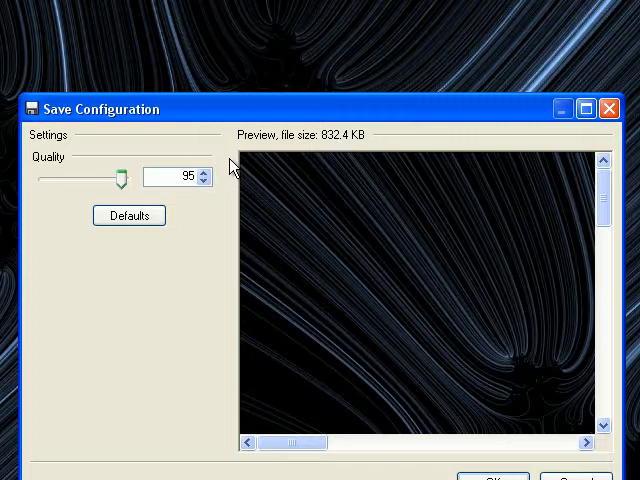
Accept the JPEG quality settings and flatten the layers to finish saving.
left_click_drag(118, 177, 105, 177)
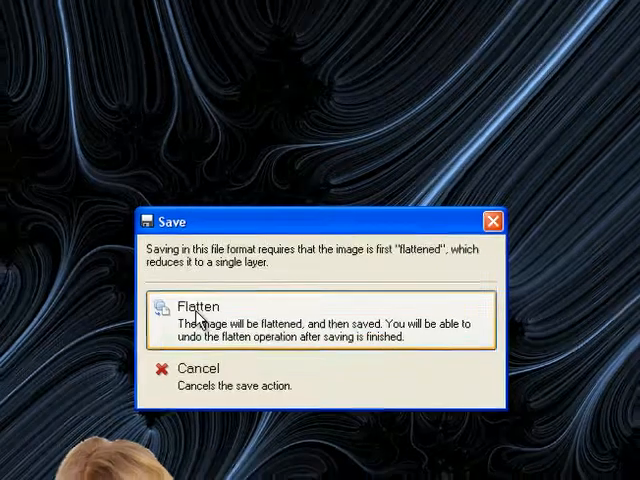
left_click(198, 306)
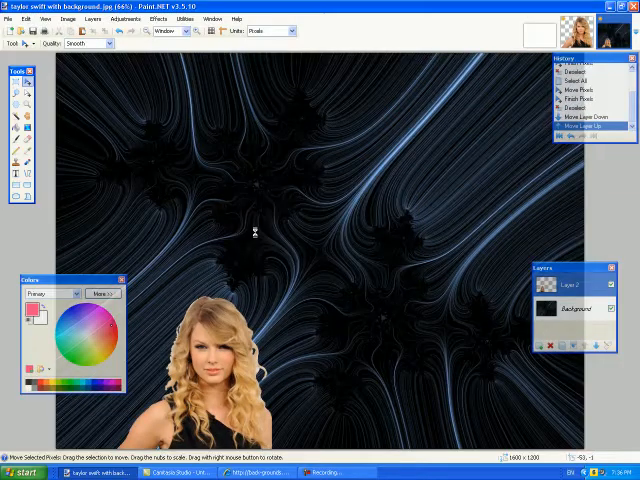